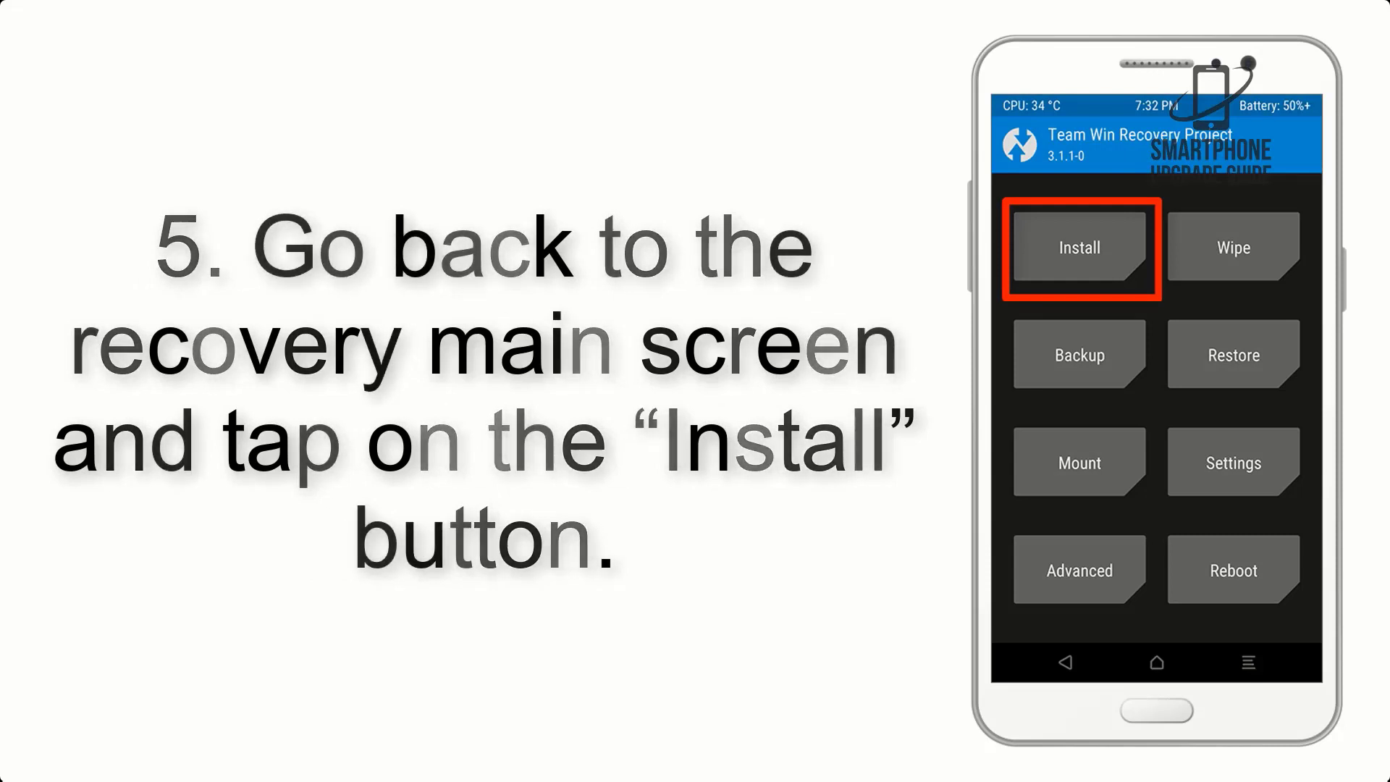
# - Advance the TWRP slideshow to flashing the LineageOS ROM and GApps zips
pyautogui.click(1080, 248)
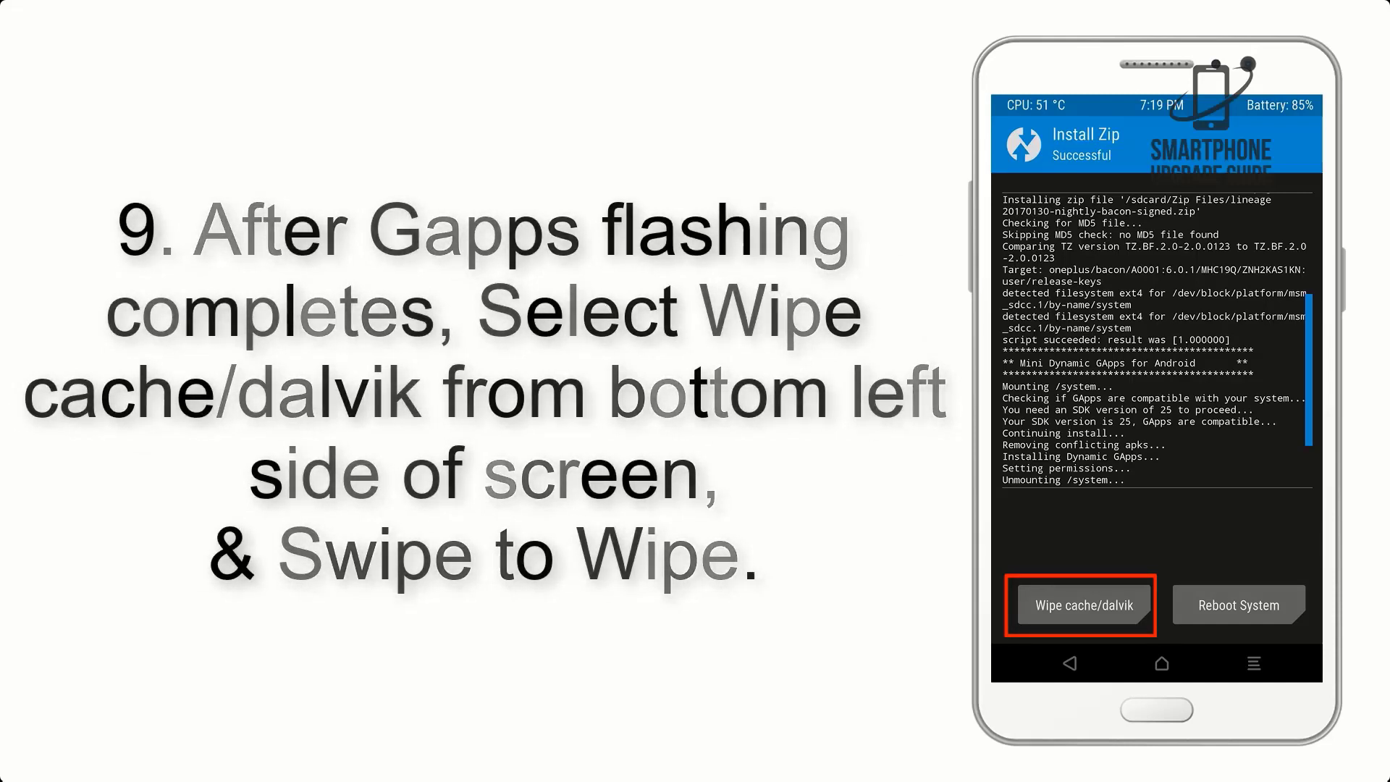
# - Advance the TWRP guide past wiping cache and Dalvik to the Reboot System step
pyautogui.click(1239, 604)
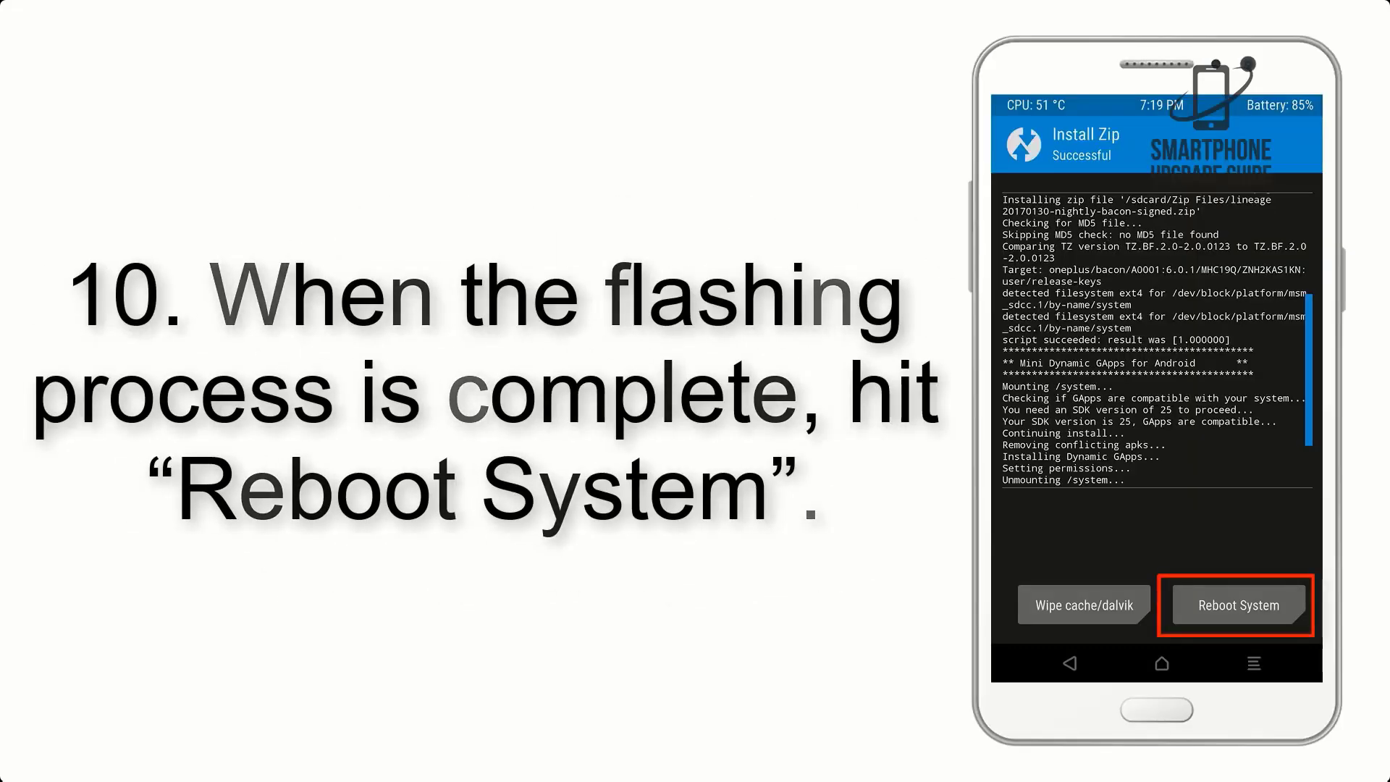